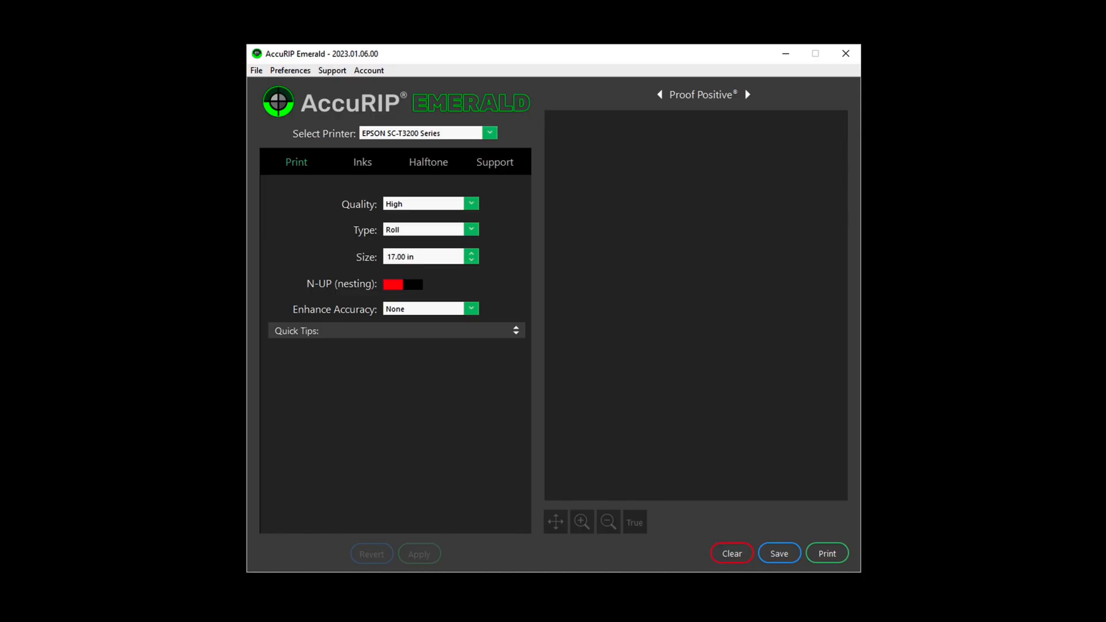
# Set the printer to EPSON ET-15000 Series at 13x19 A3+, apply it, and go to Support
pyautogui.click(489, 134)
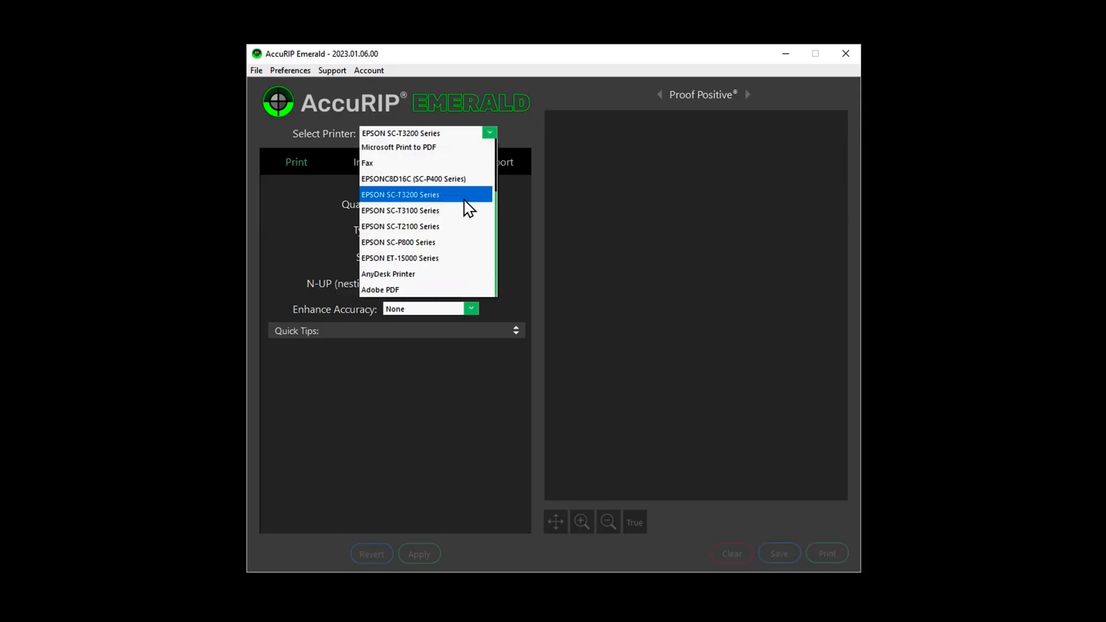
pyautogui.click(400, 258)
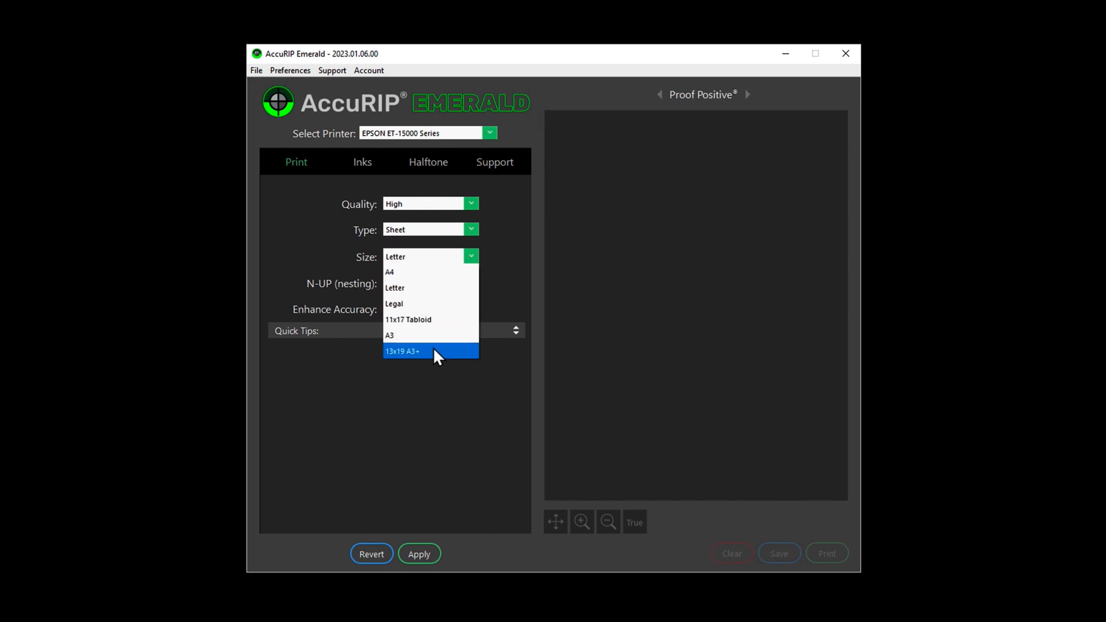
pyautogui.click(404, 352)
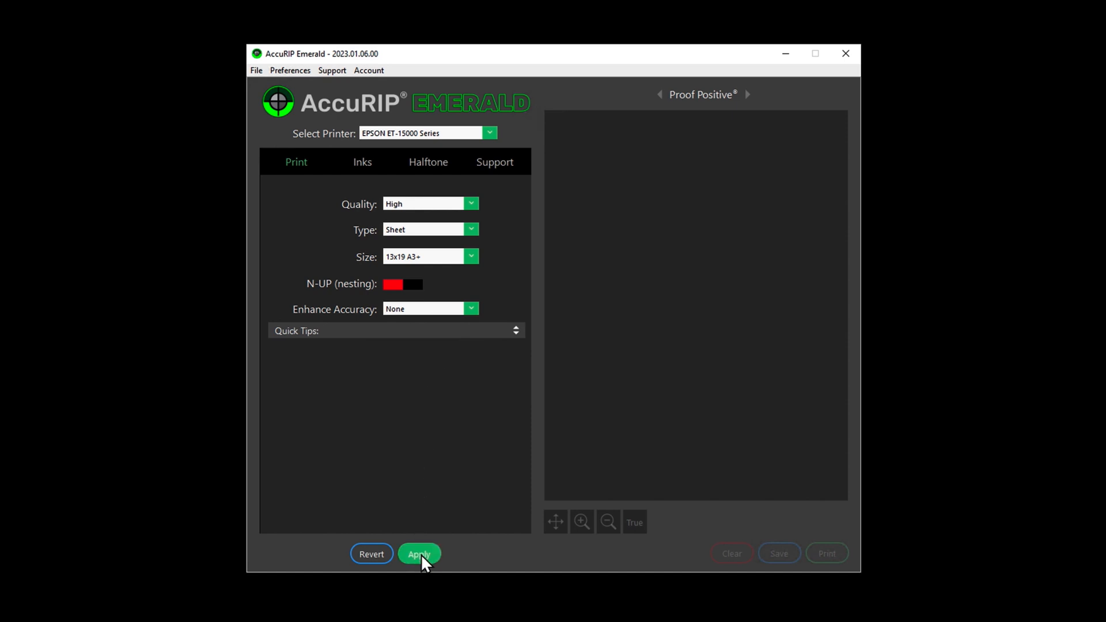
pyautogui.click(419, 554)
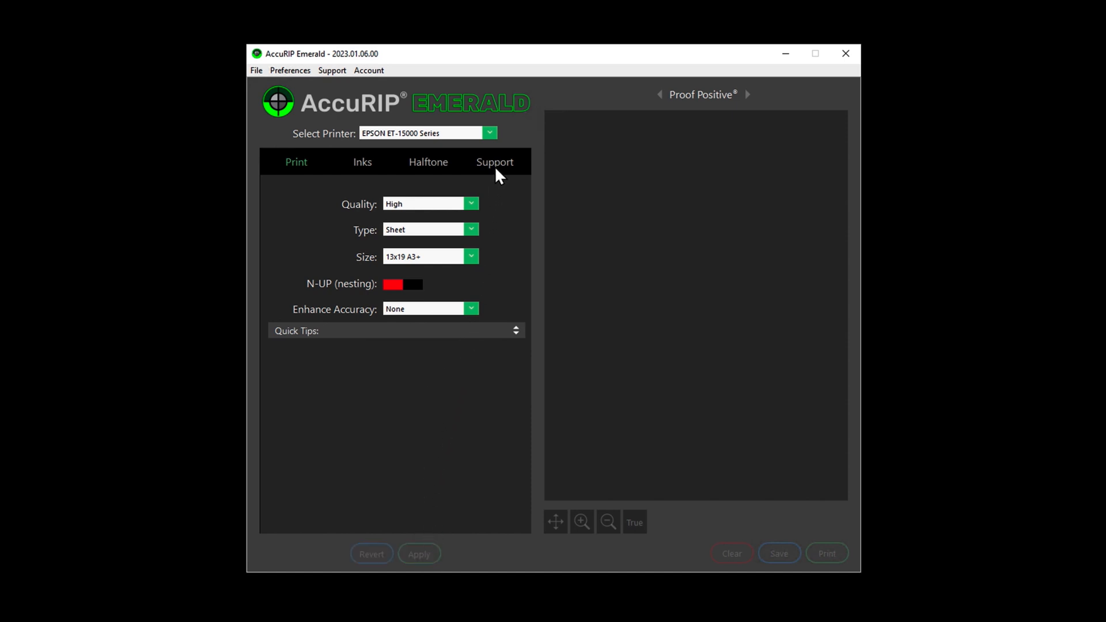
pyautogui.click(495, 161)
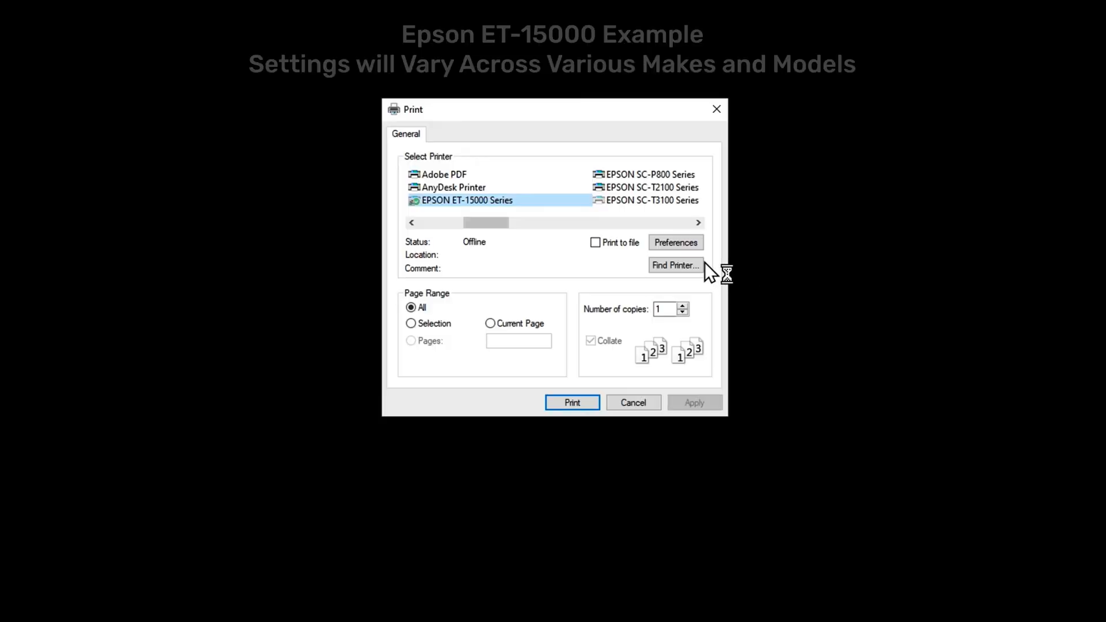
# Open the ET-15000 printing preferences and review the More Options and Maintenance pages
pyautogui.click(674, 242)
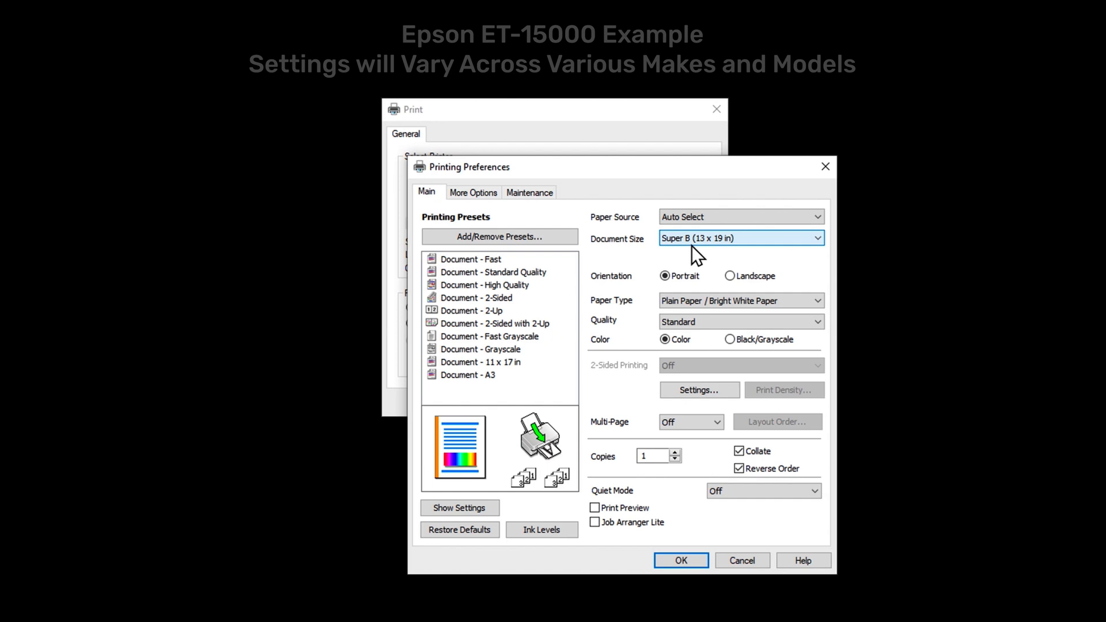
pyautogui.moveTo(525, 209)
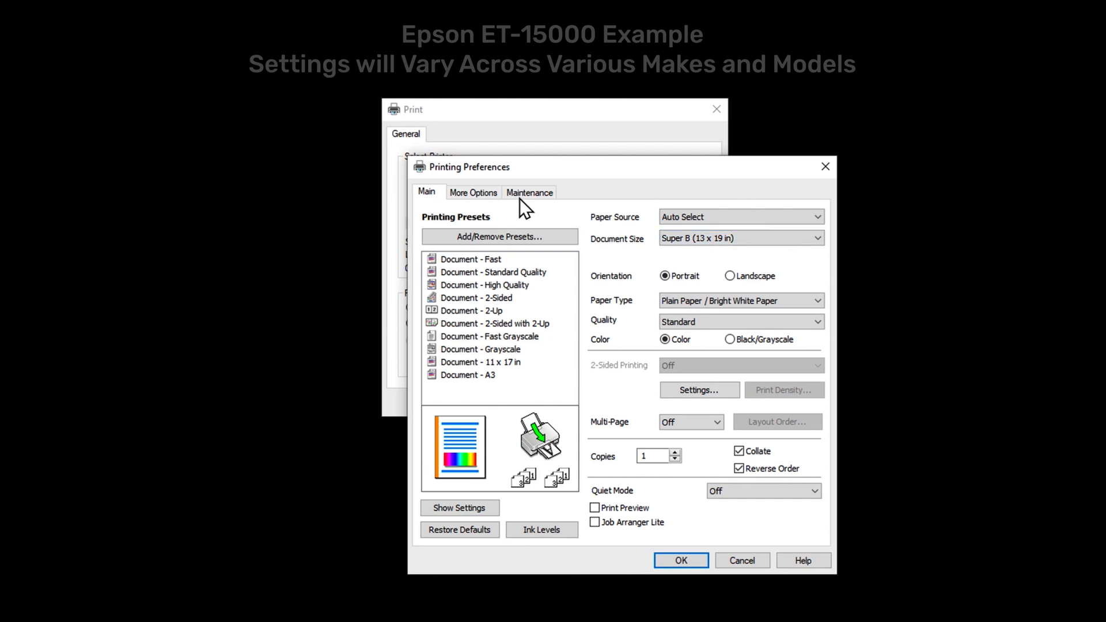
pyautogui.click(472, 192)
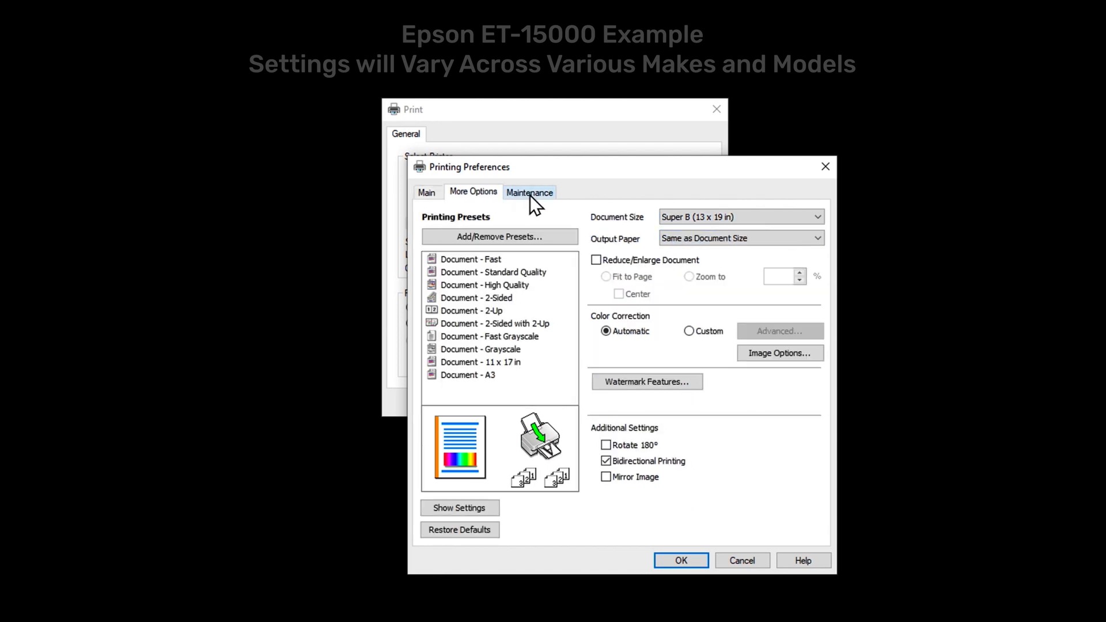
pyautogui.click(529, 192)
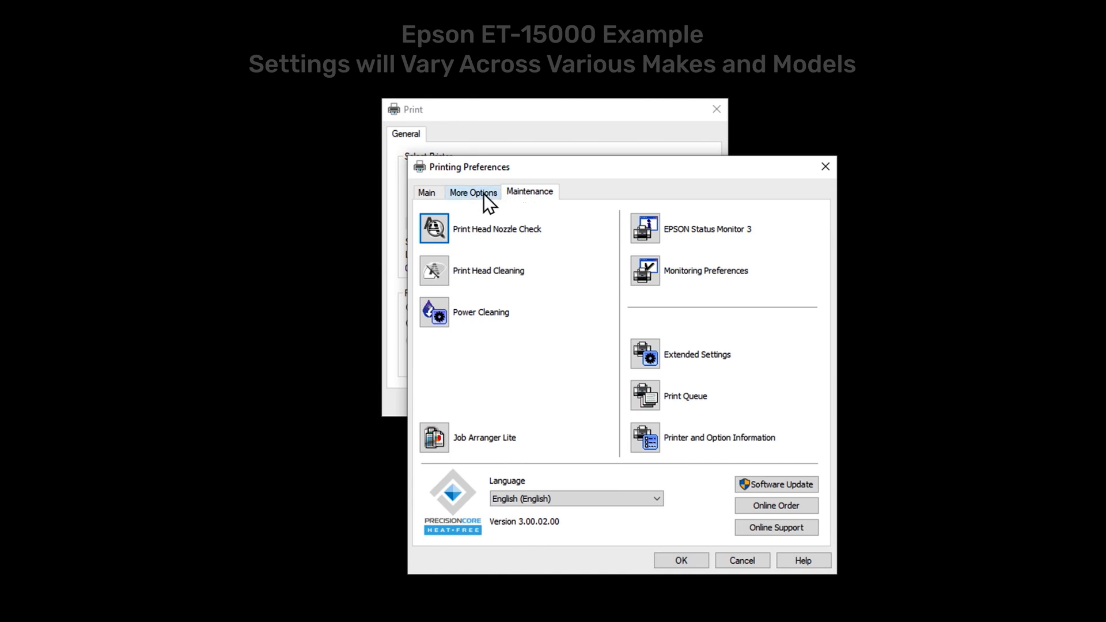
pyautogui.click(427, 193)
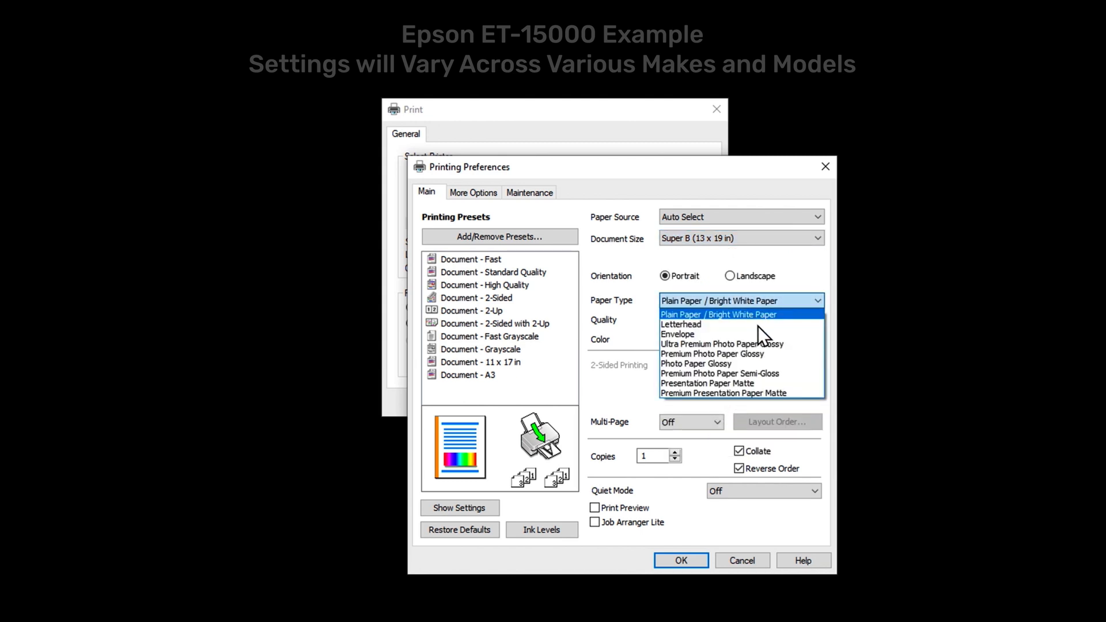
# Choose Ultra Premium Photo Paper Glossy as paper type, accept it, and send the print
pyautogui.click(722, 343)
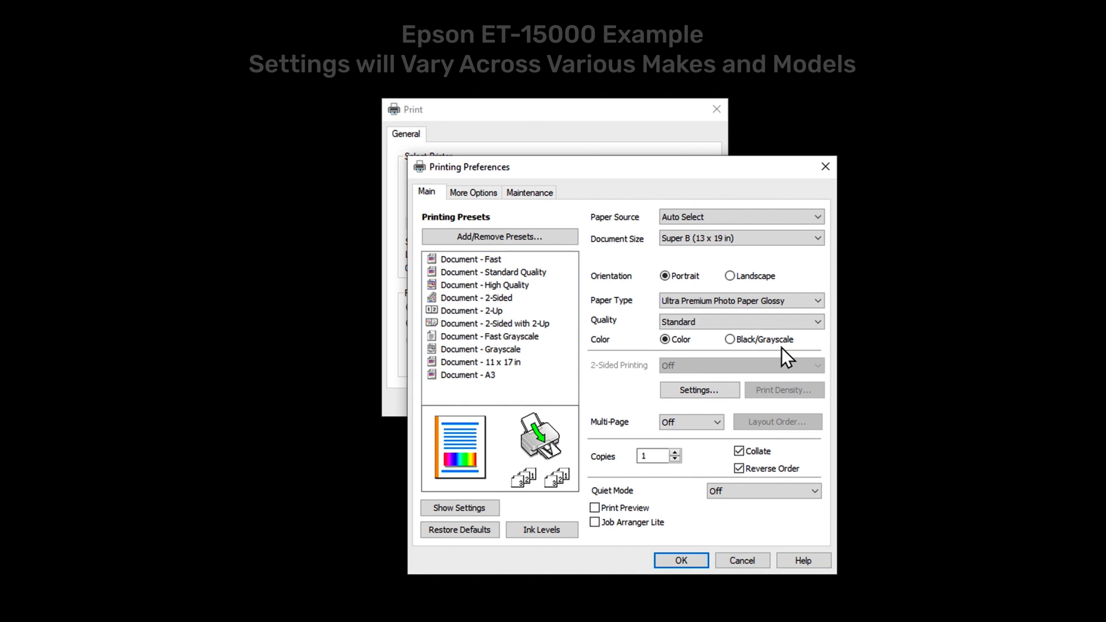
pyautogui.click(680, 560)
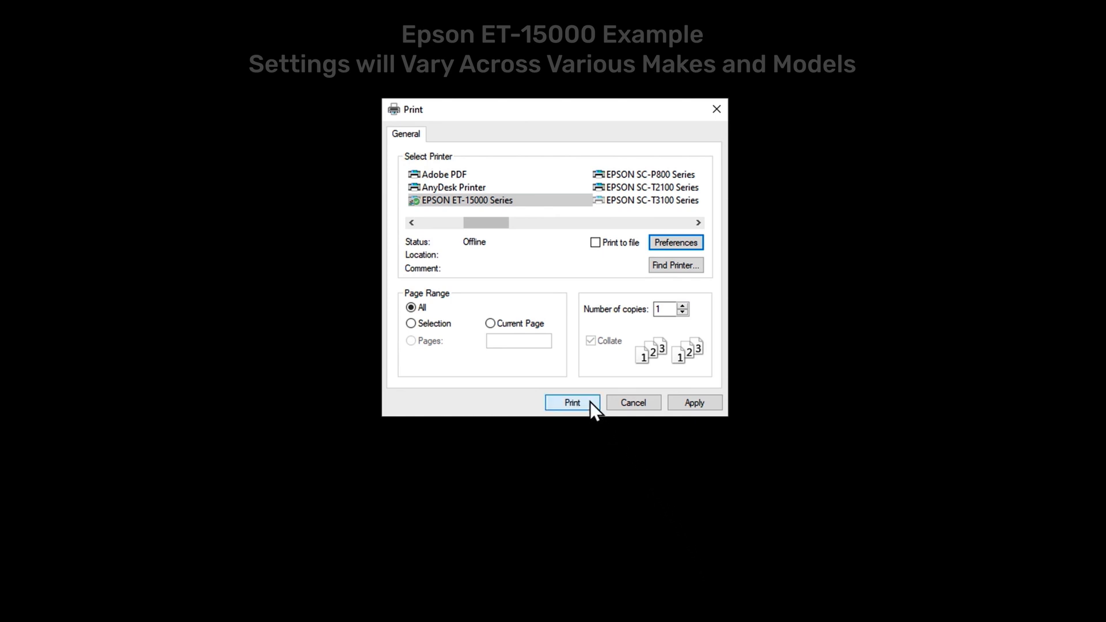
pyautogui.click(571, 402)
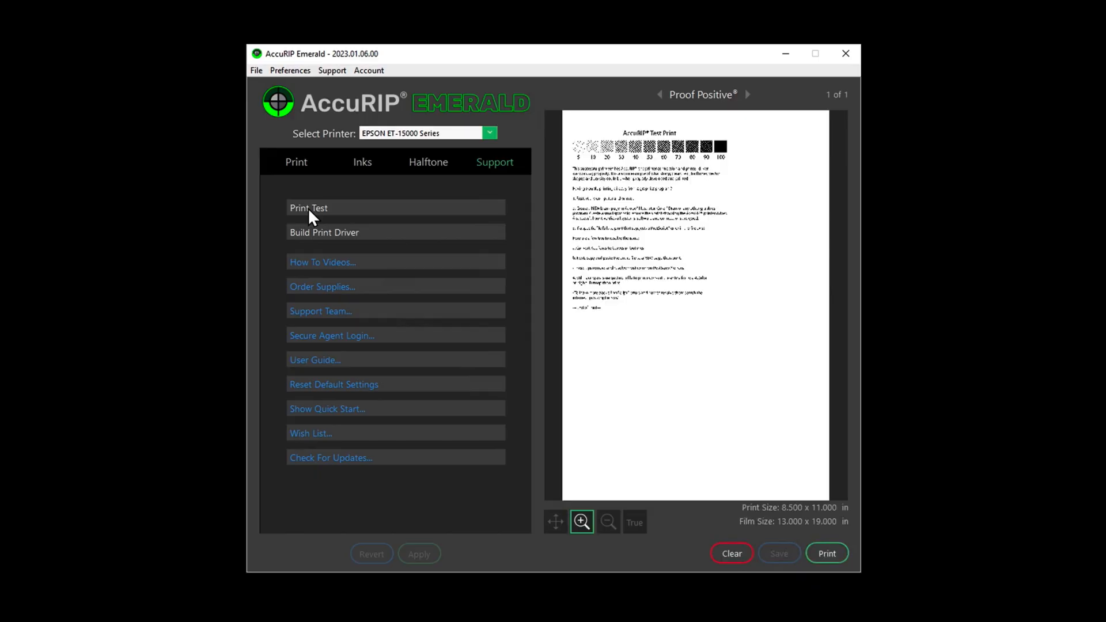
# Start the Print Test and open the ET-15000 printing preferences
pyautogui.click(827, 553)
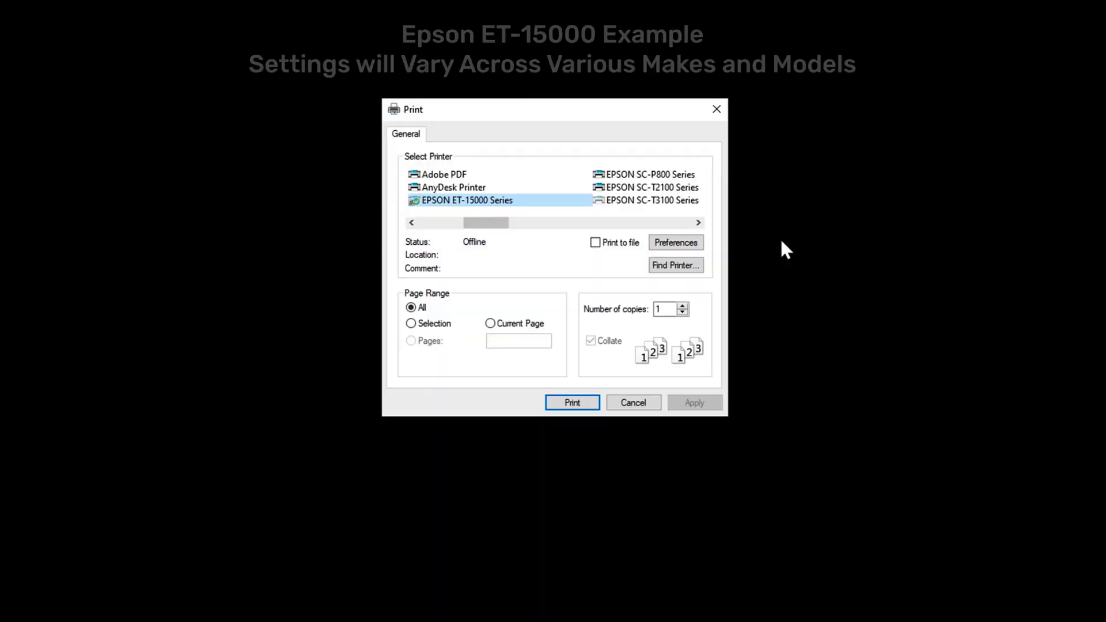
pyautogui.click(674, 242)
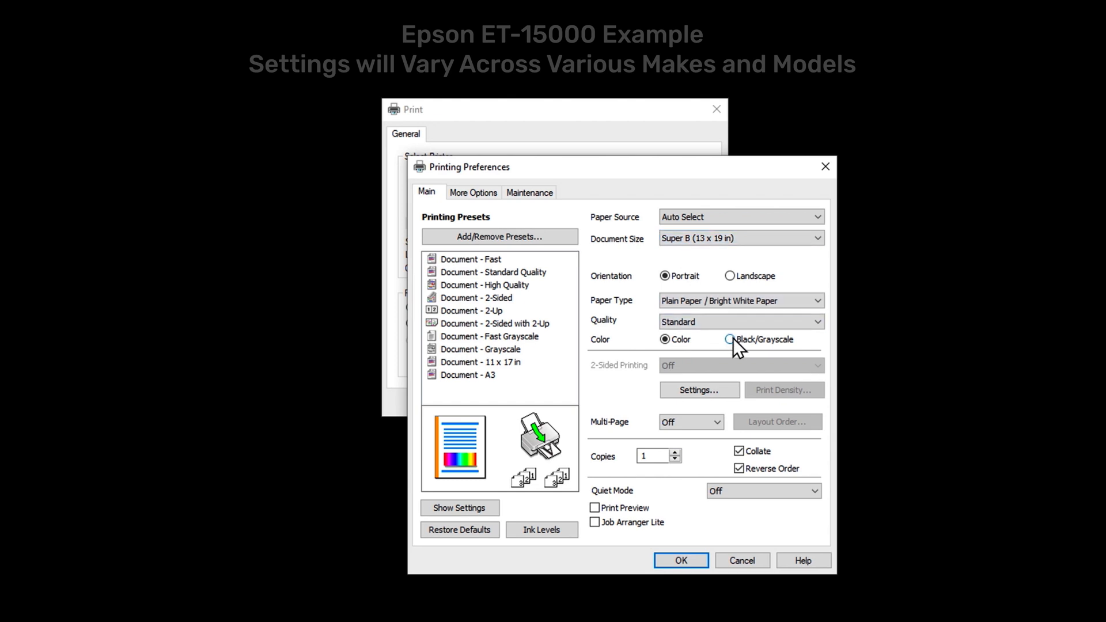
# Set the ET-15000 colour mode to Black/Grayscale
pyautogui.click(731, 339)
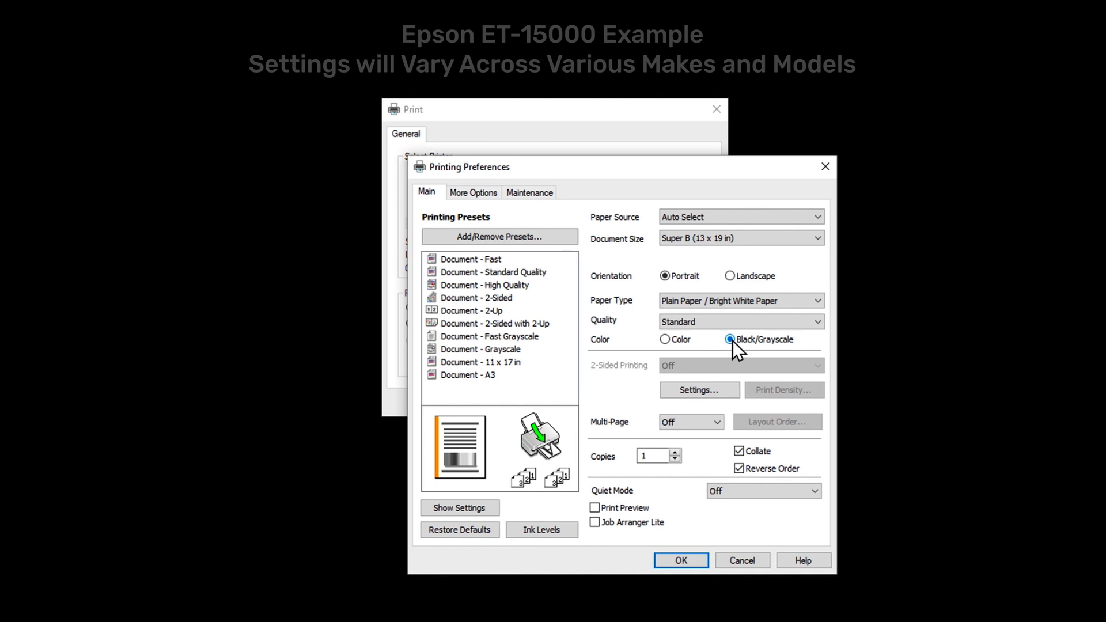
pyautogui.click(740, 301)
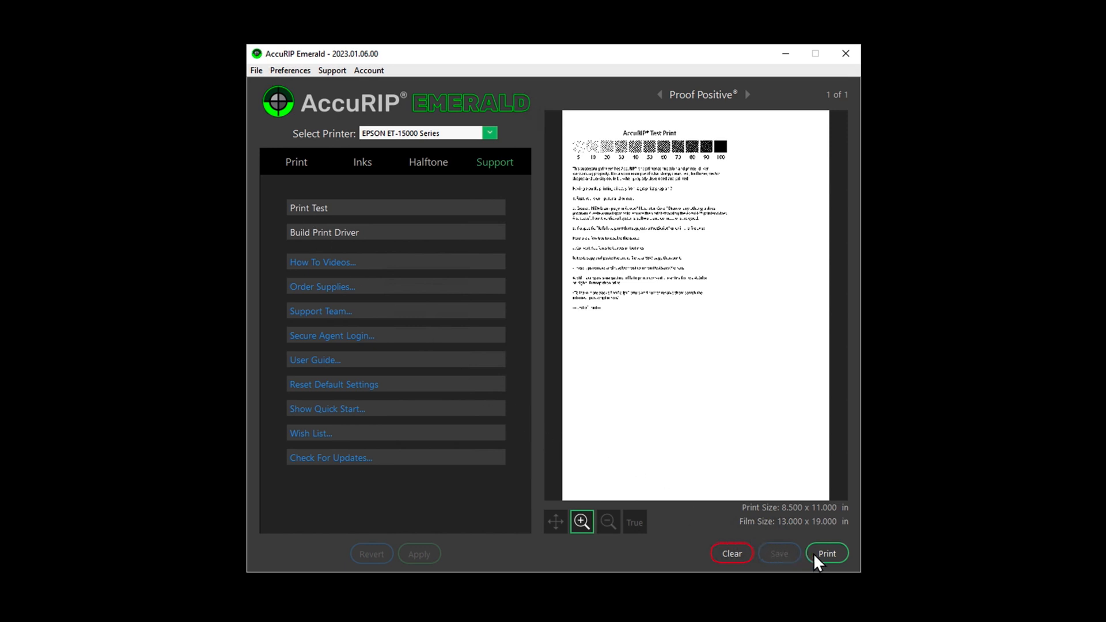
# Send the test print and bring up the print quality choices in the preferences
pyautogui.click(826, 553)
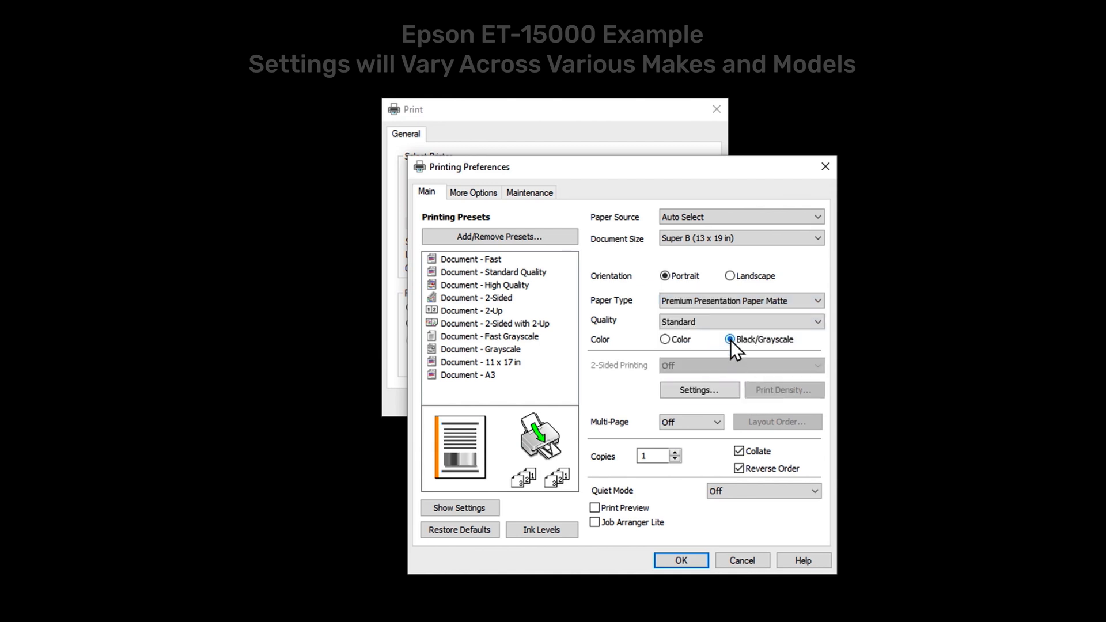
pyautogui.click(741, 301)
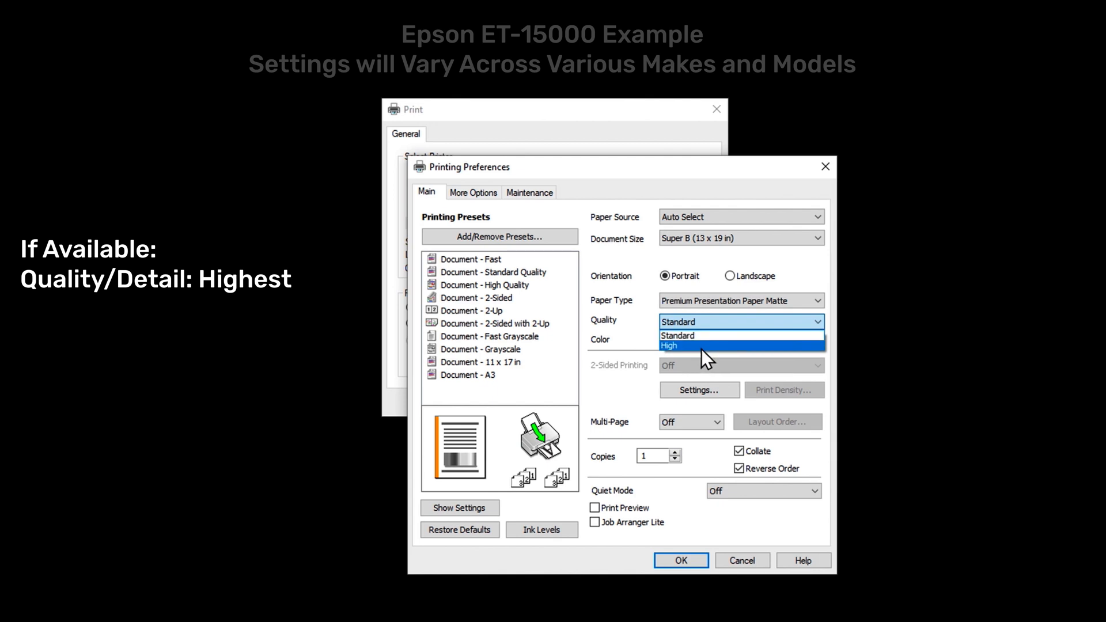
# Set quality to High, keep bidirectional printing on, and confirm Emphasize Thin Lines
pyautogui.click(667, 346)
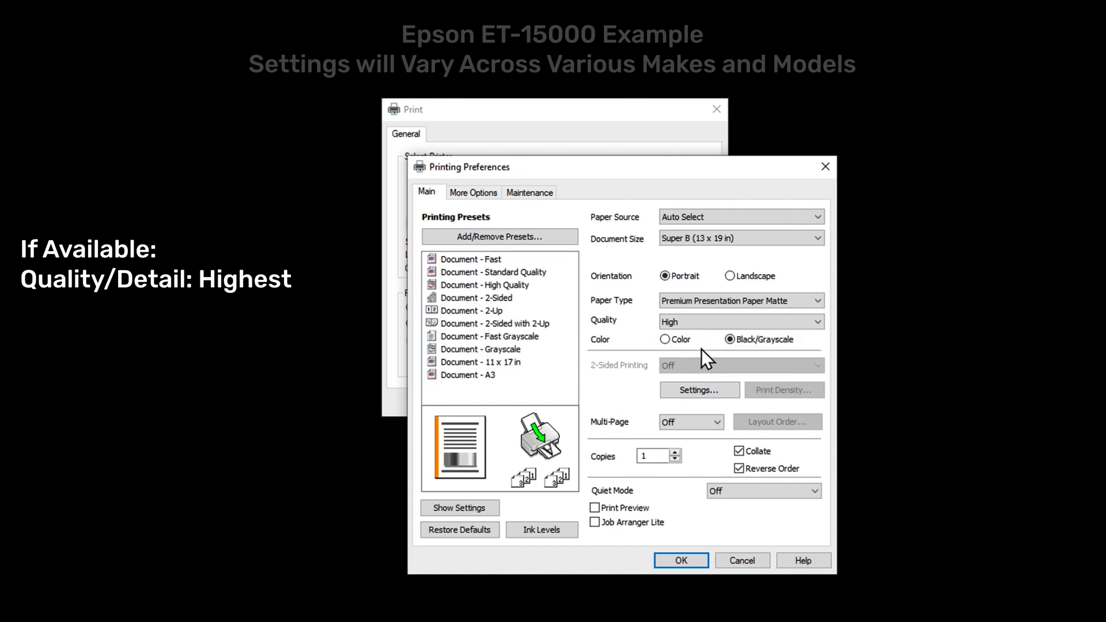
pyautogui.click(474, 192)
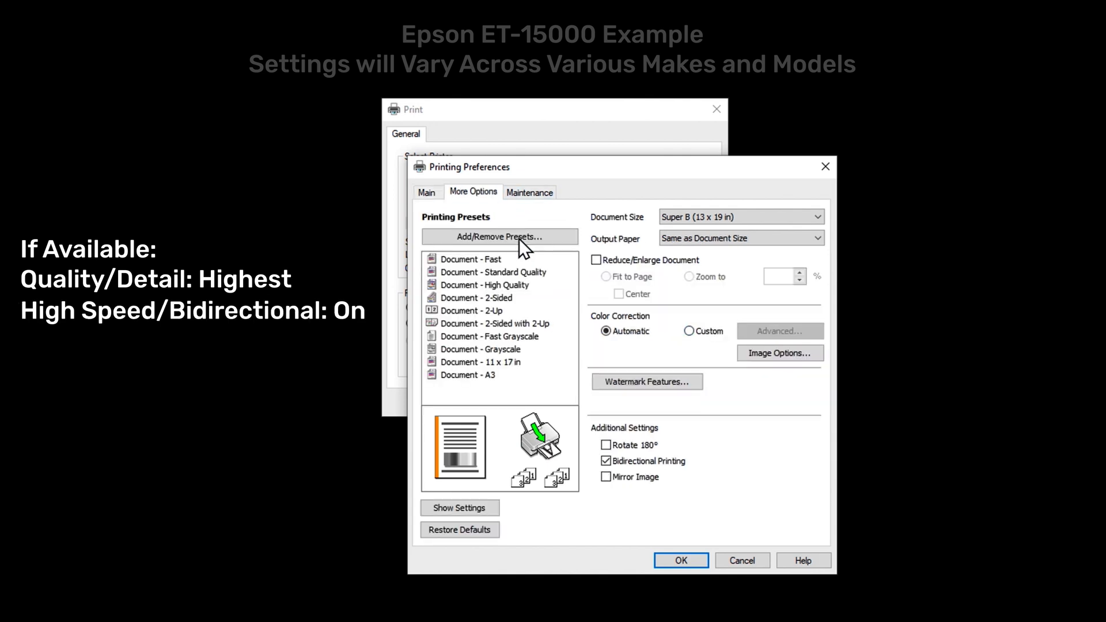
pyautogui.click(606, 461)
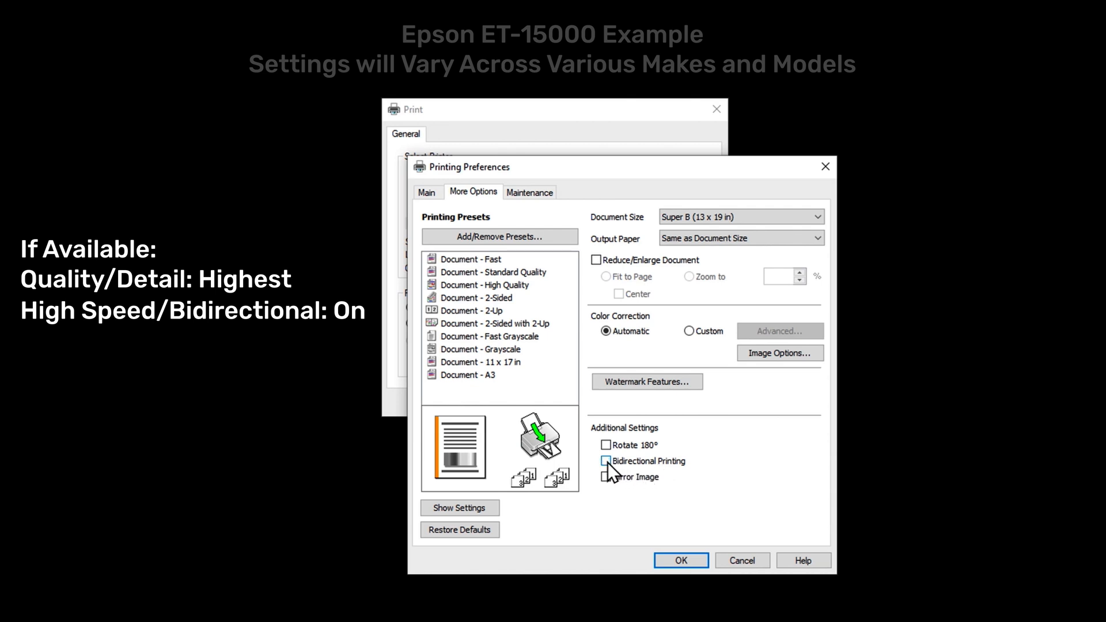
pyautogui.click(605, 461)
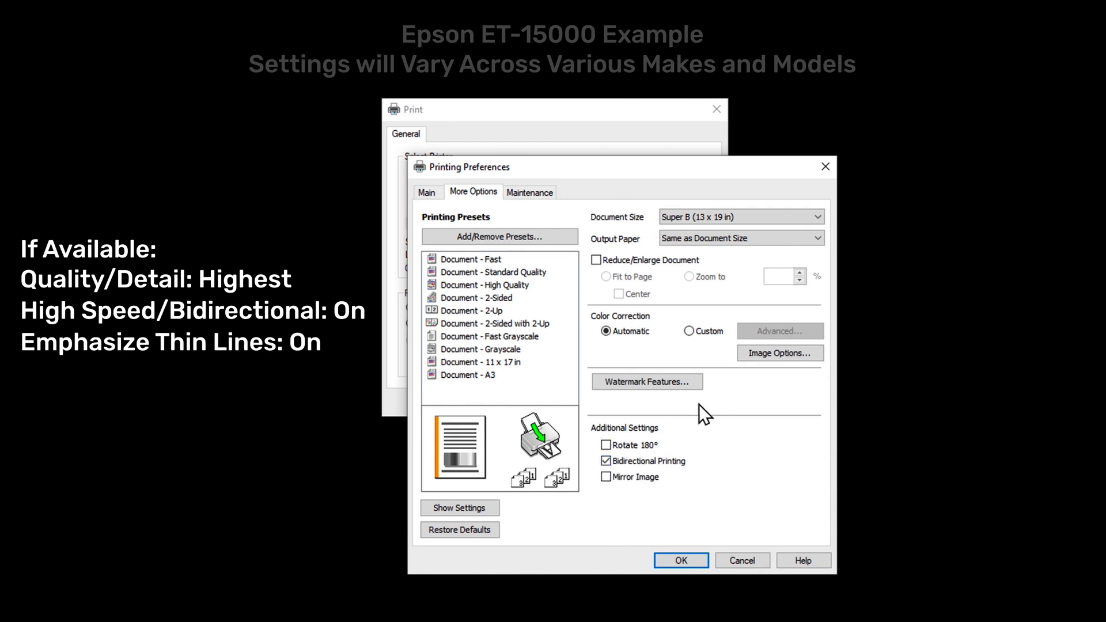
pyautogui.click(781, 353)
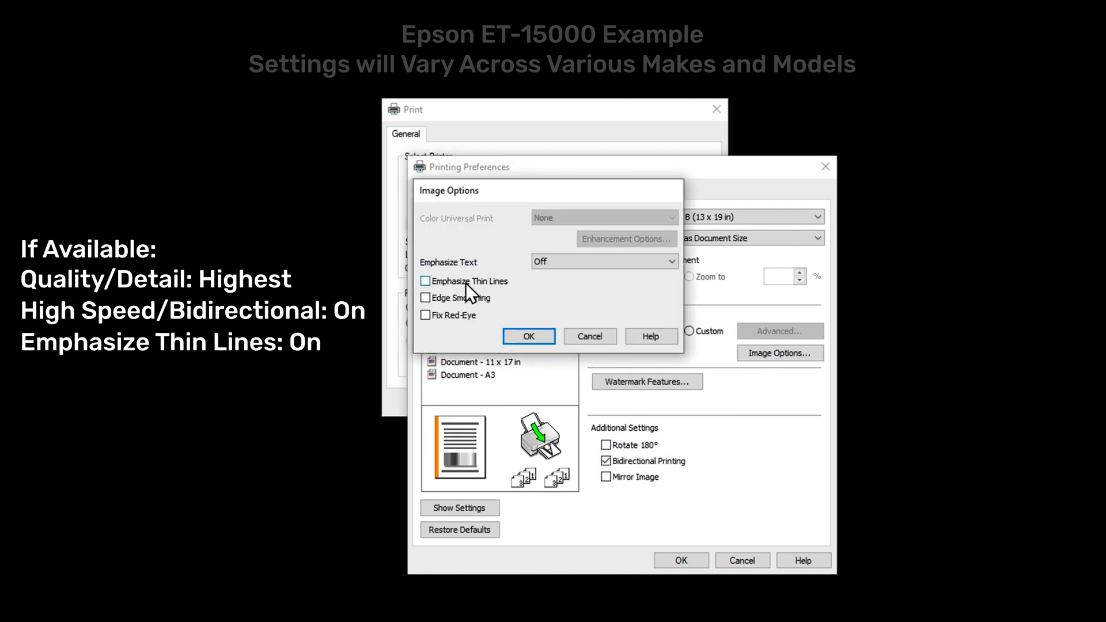
pyautogui.click(426, 281)
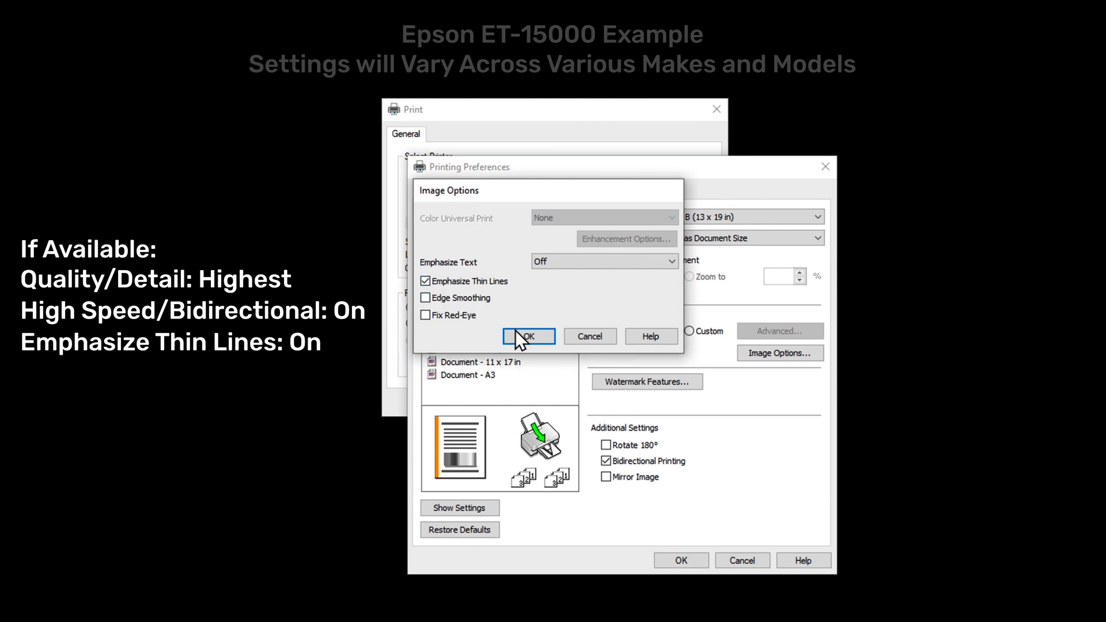
# Choose Custom colour correction and go into its Advanced settings
pyautogui.click(528, 337)
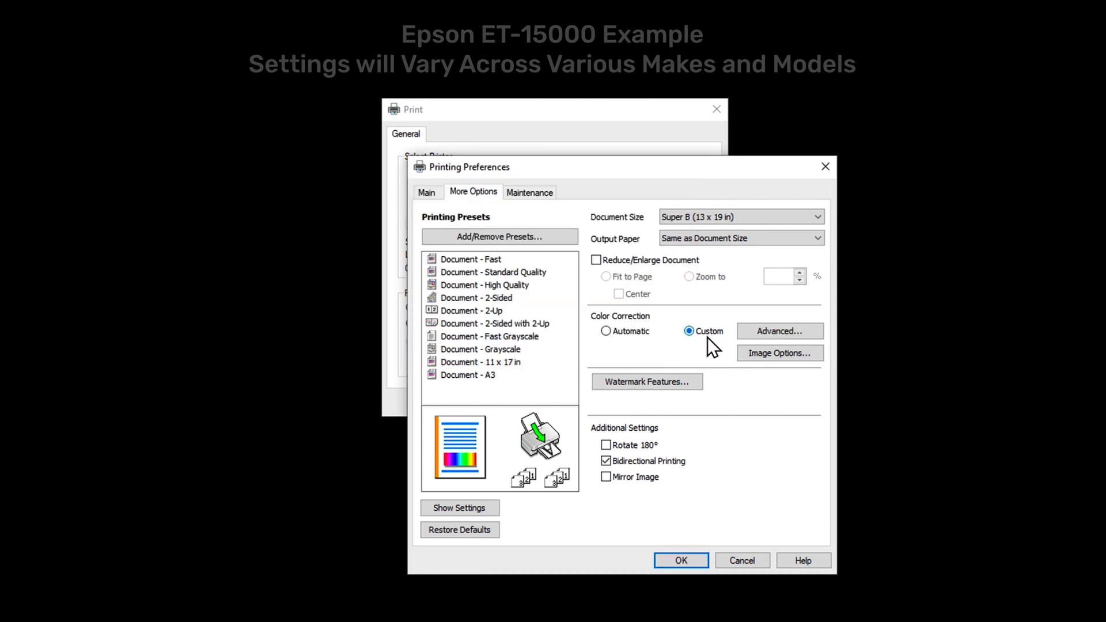
pyautogui.click(780, 331)
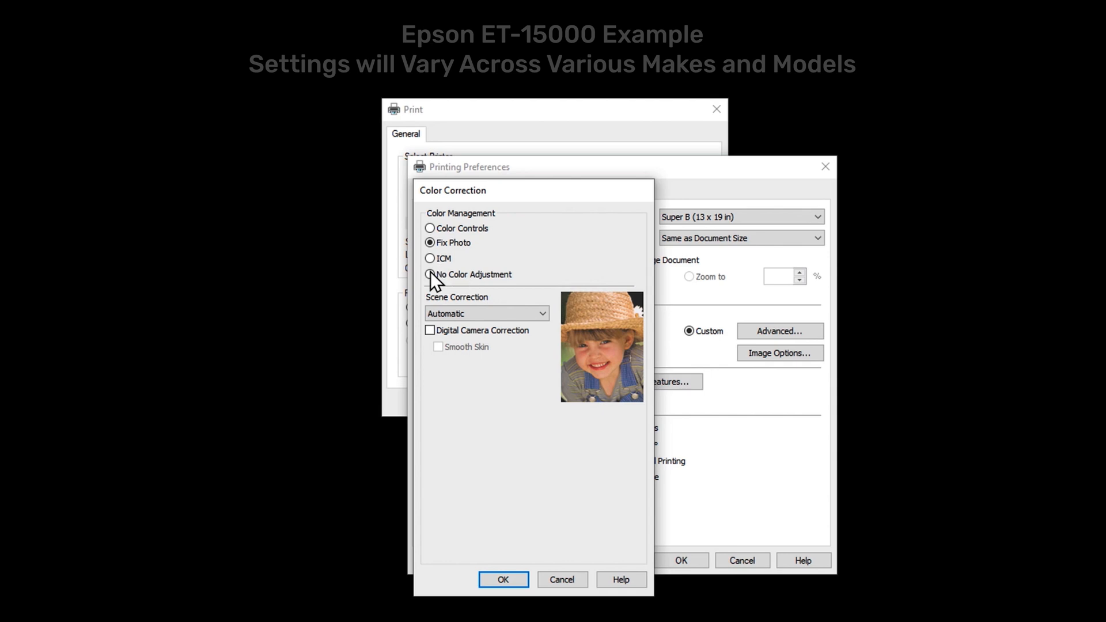
# Set colour management to No Color Adjustment
pyautogui.click(430, 274)
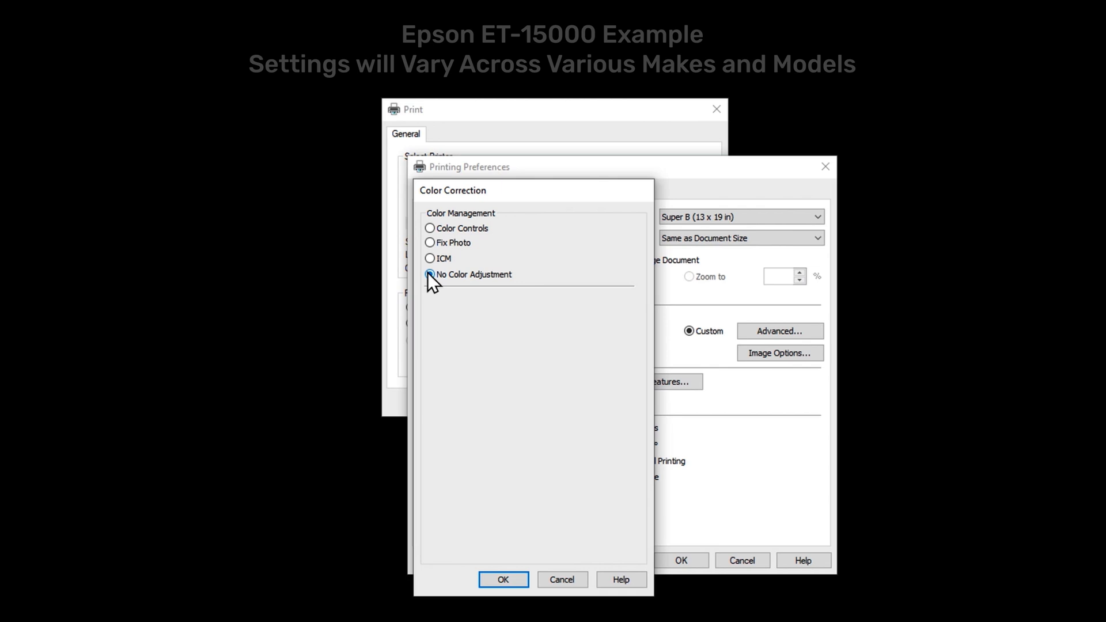
# Use Color Controls with brightness -25 and contrast, saturation, density 25, then accept
pyautogui.click(430, 229)
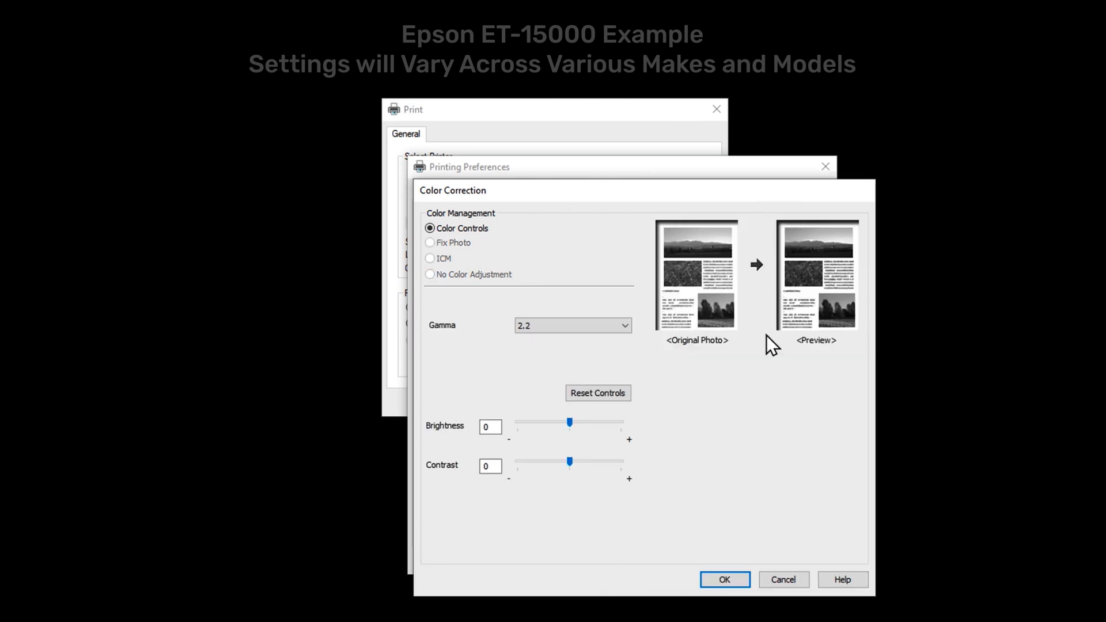
pyautogui.click(570, 422)
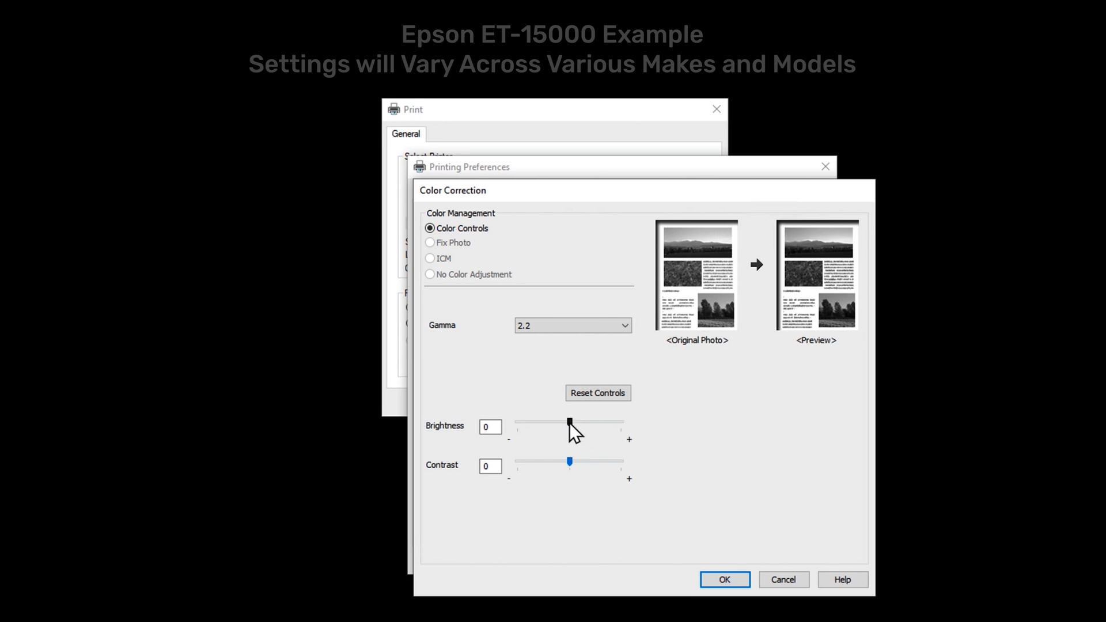
pyautogui.moveTo(570, 422); pyautogui.dragTo(516, 422)
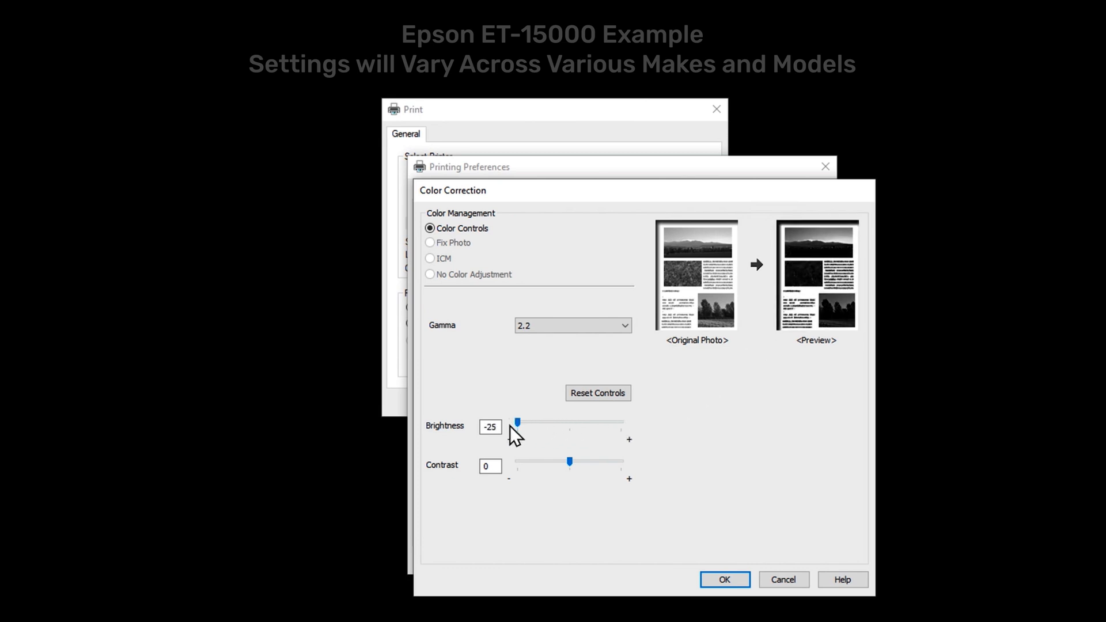
pyautogui.moveTo(570, 461); pyautogui.dragTo(621, 461)
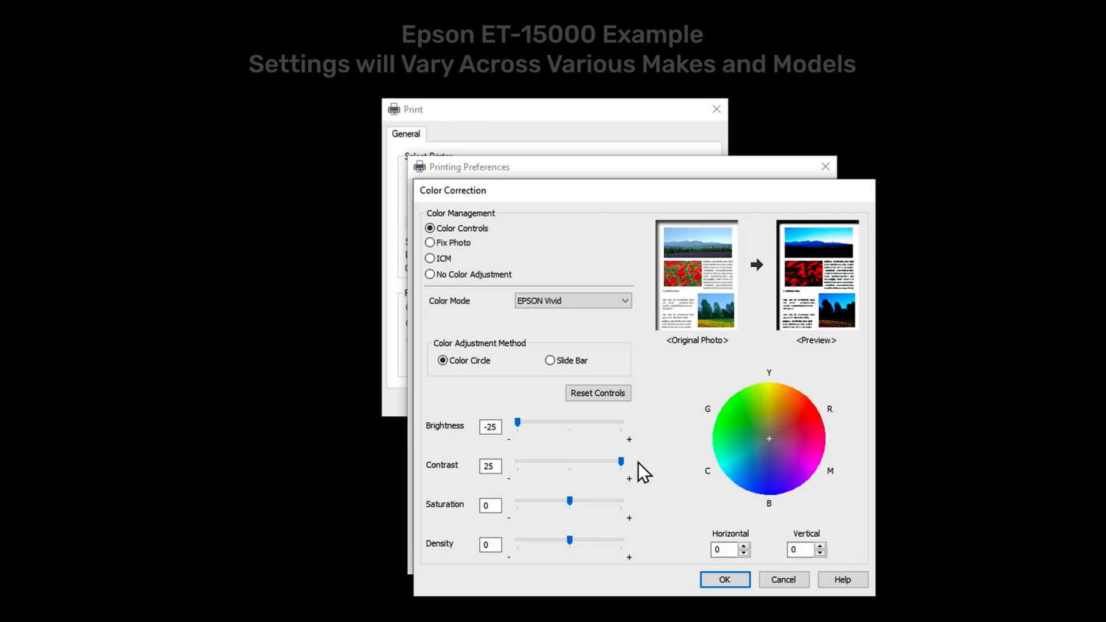
pyautogui.moveTo(571, 501); pyautogui.dragTo(621, 501)
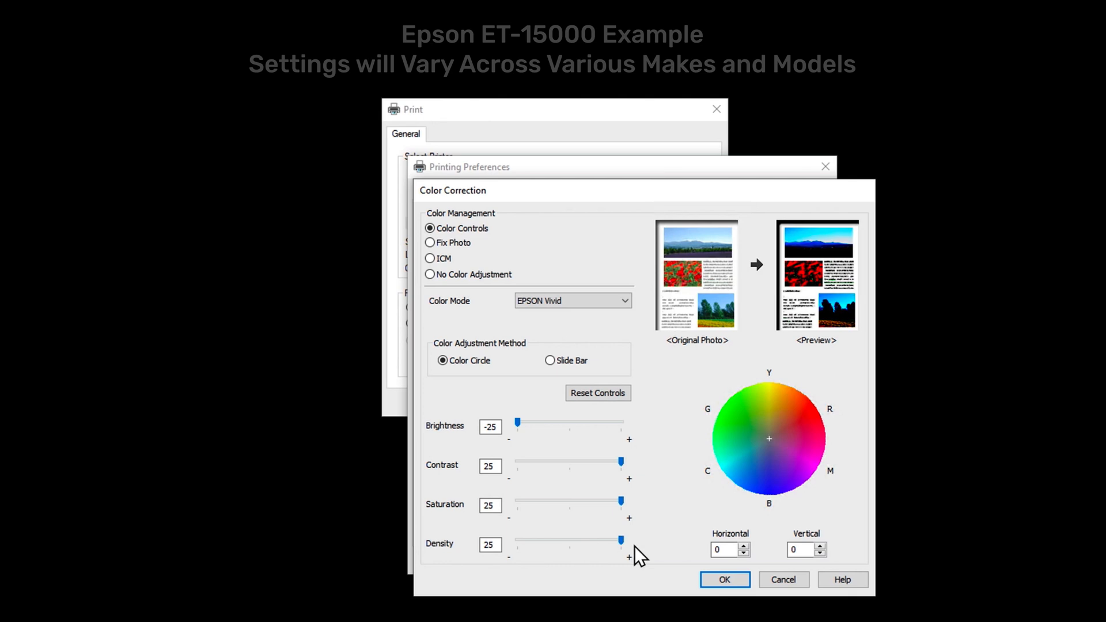
pyautogui.click(725, 580)
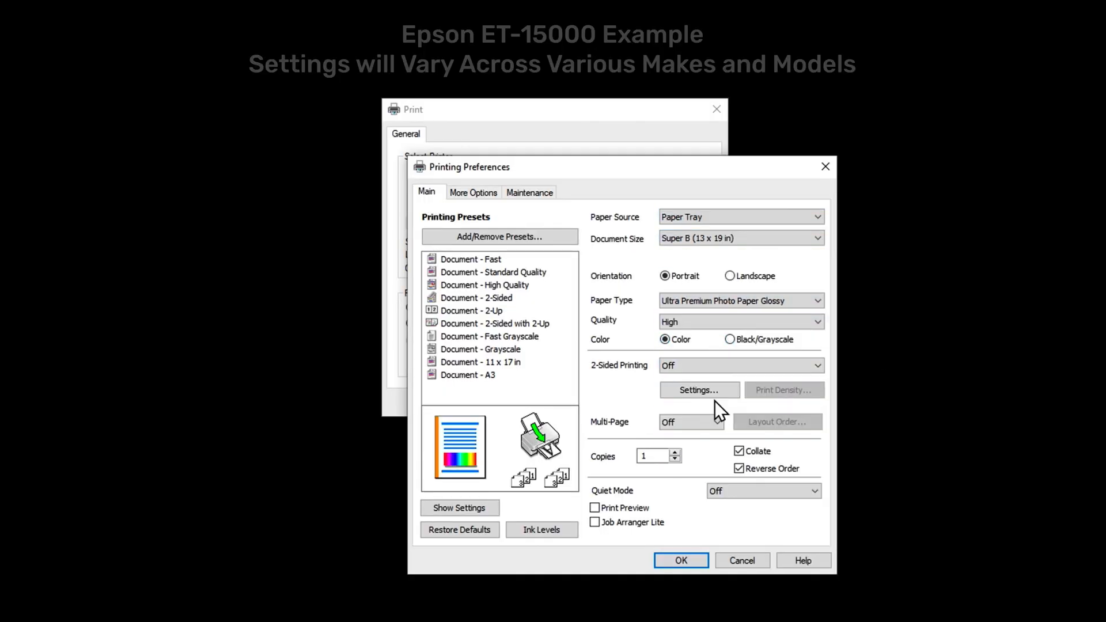
# Reapply Color Controls with the slider values (cyan 7, magenta 25, yellow 23) and accept
pyautogui.click(700, 391)
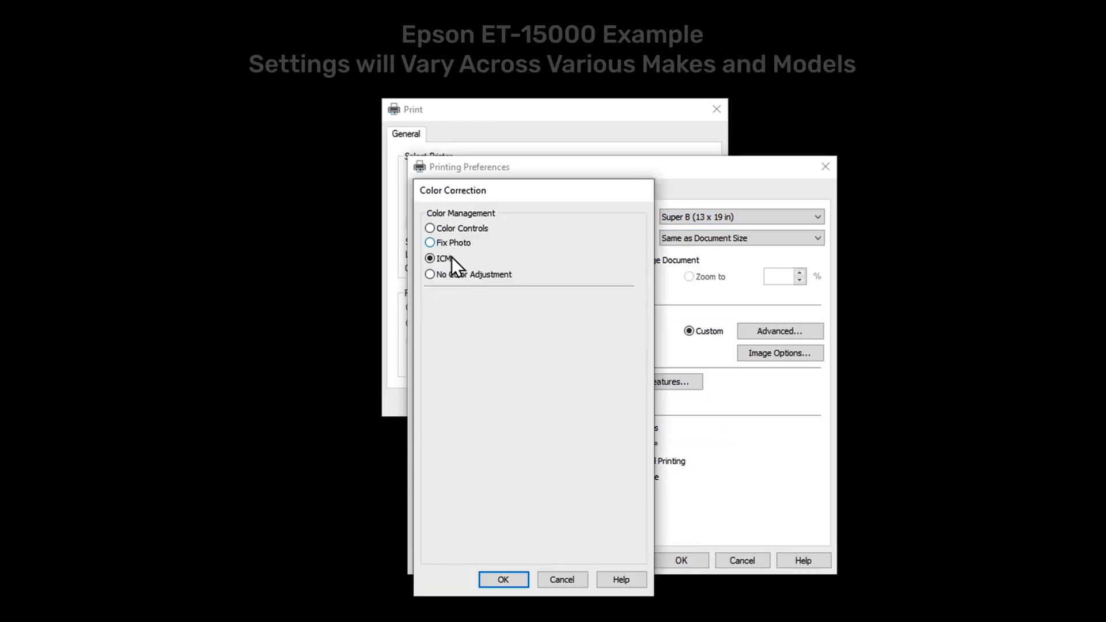
pyautogui.click(430, 228)
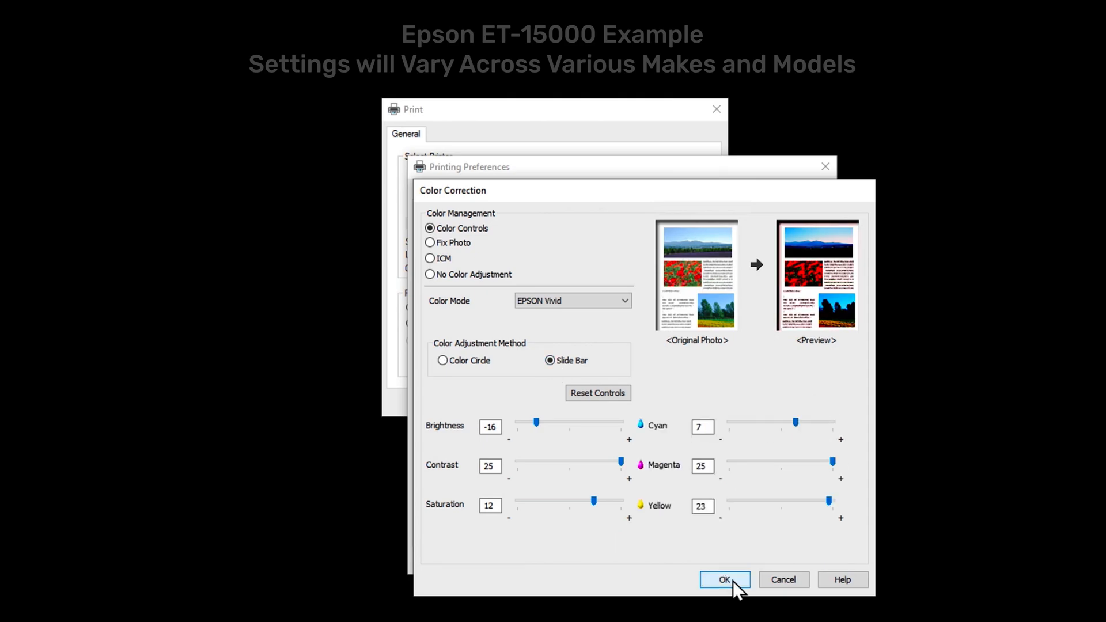
pyautogui.click(723, 579)
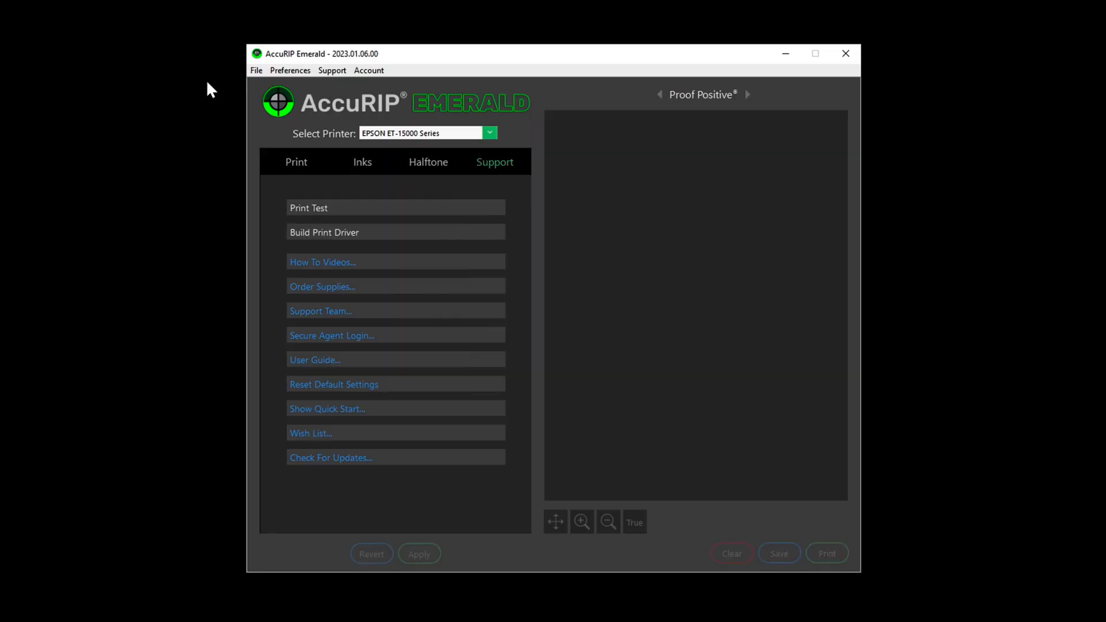
# Bring up the File commands to reach Certify Printer
pyautogui.click(256, 71)
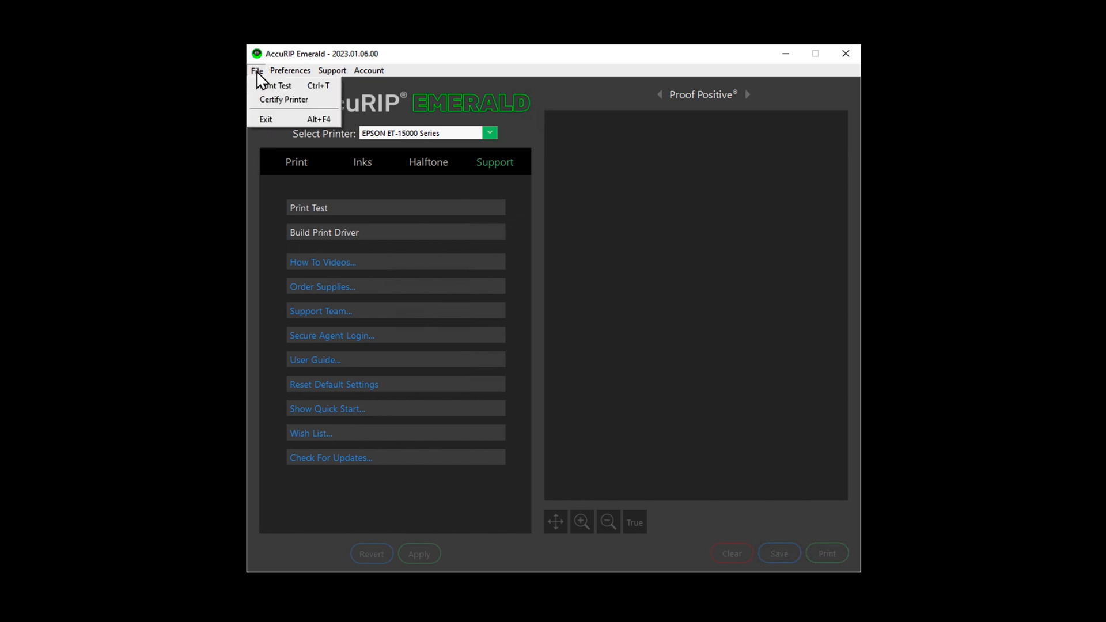
pyautogui.moveTo(284, 99)
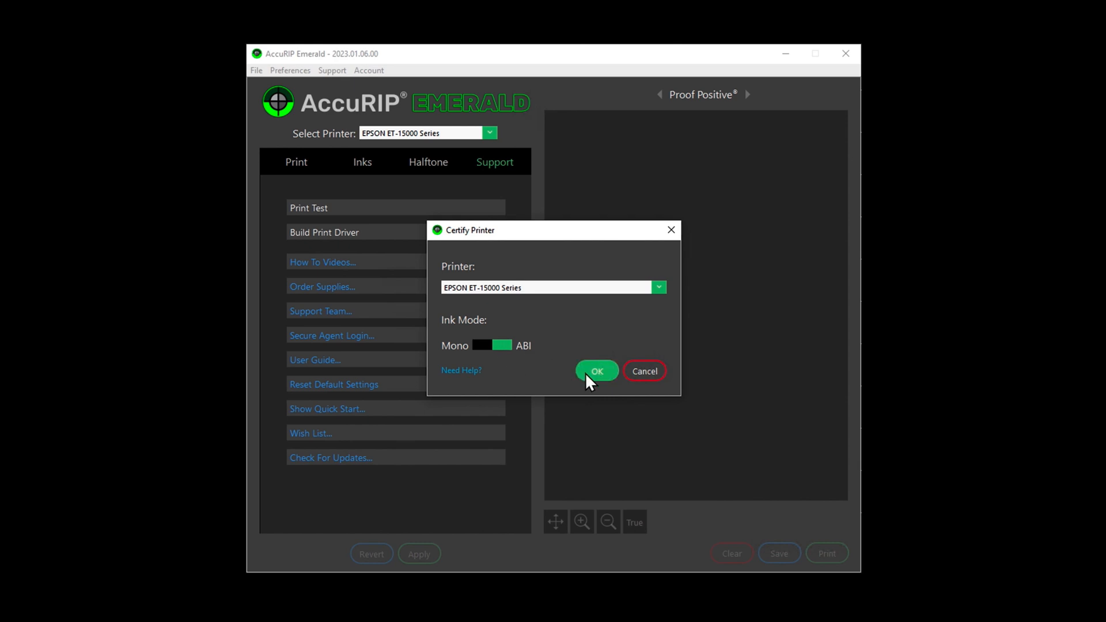
# Certify the EPSON ET-15000 Series in ABI ink mode and save the driver print settings
pyautogui.click(597, 370)
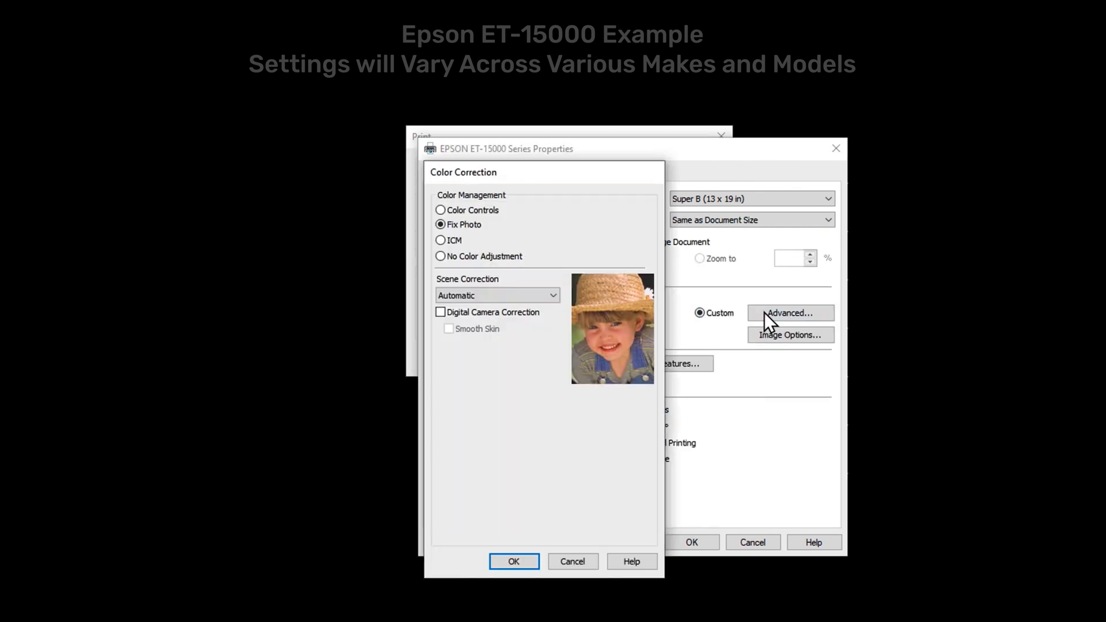
pyautogui.click(514, 562)
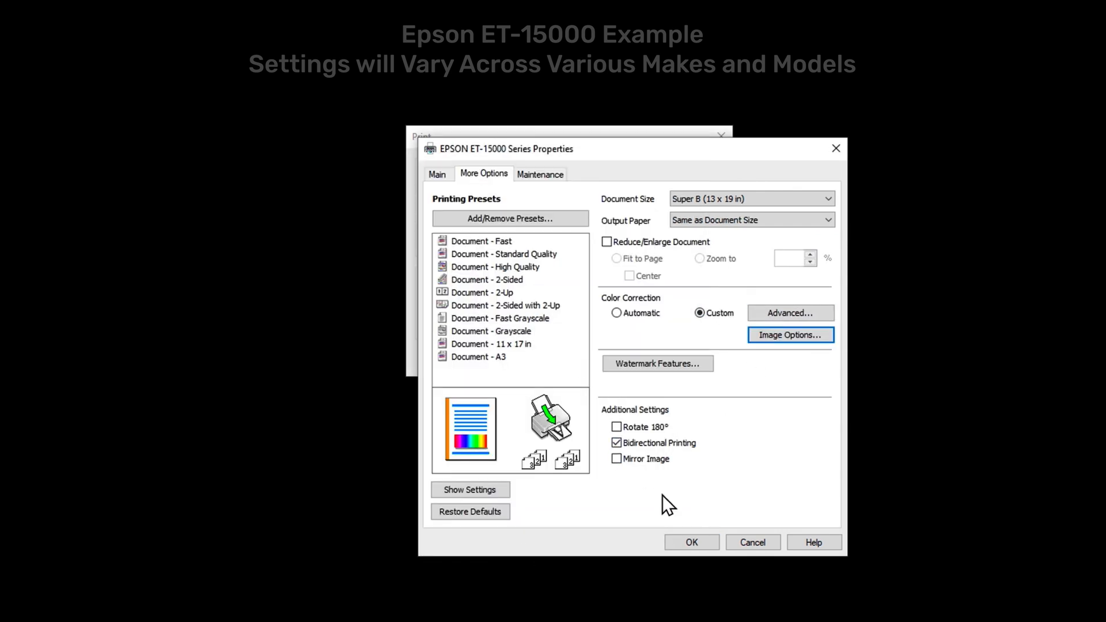
pyautogui.click(690, 542)
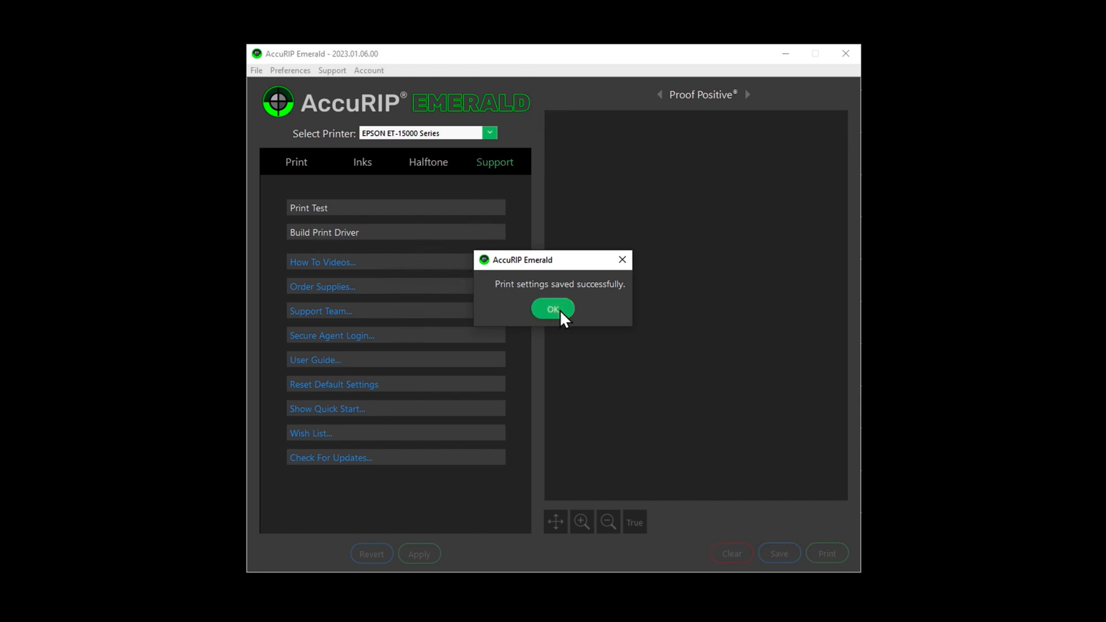
# Dismiss the settings-saved confirmation and load the AccuRIP test page
pyautogui.click(552, 309)
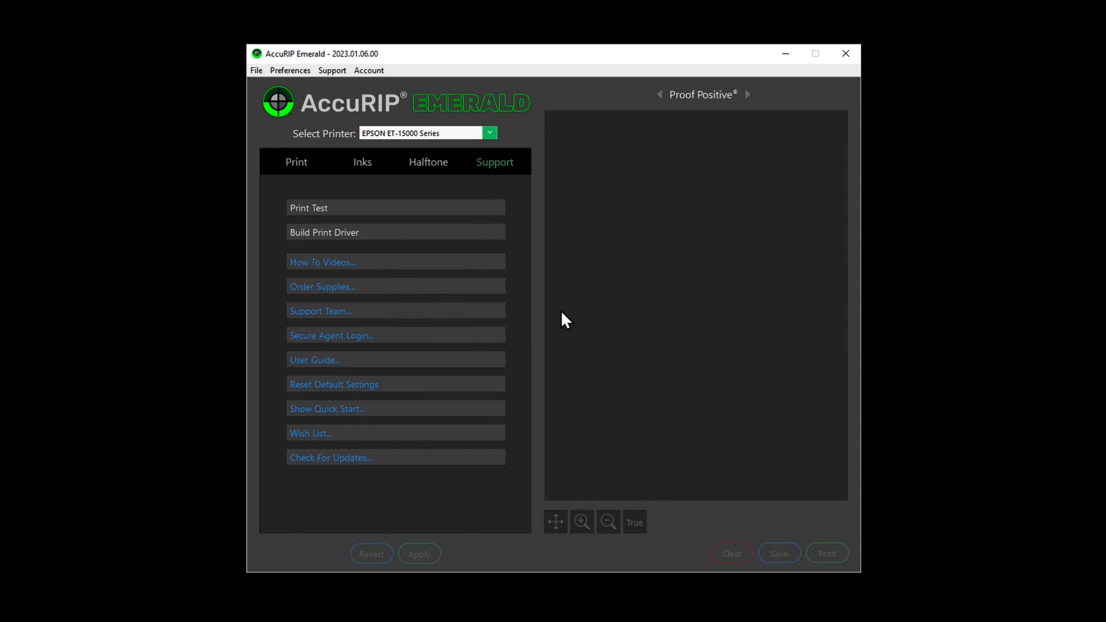
pyautogui.moveTo(561, 315)
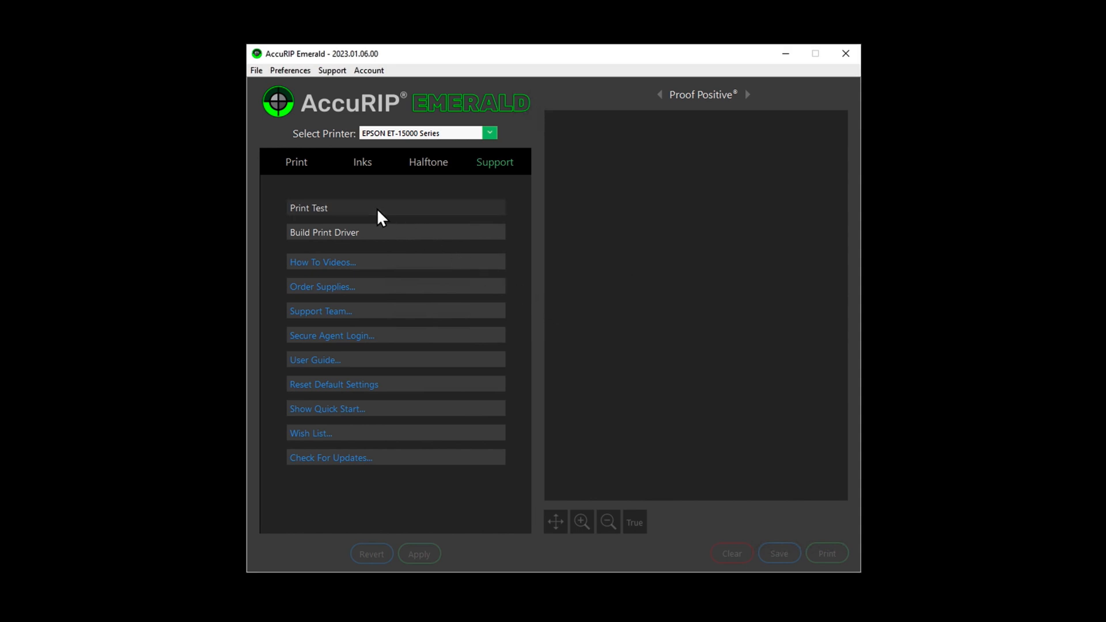
pyautogui.click(308, 208)
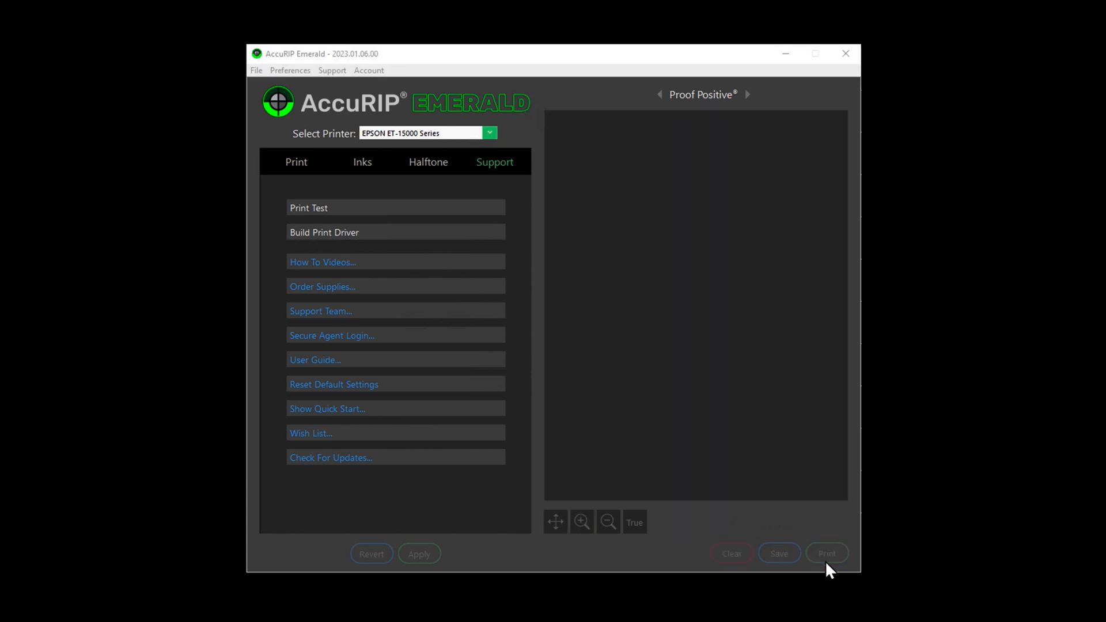
# Send the test page and show the Epson SC-T3100X printer settings: roll paper, Enhanced Matte, Max Quality
pyautogui.click(827, 553)
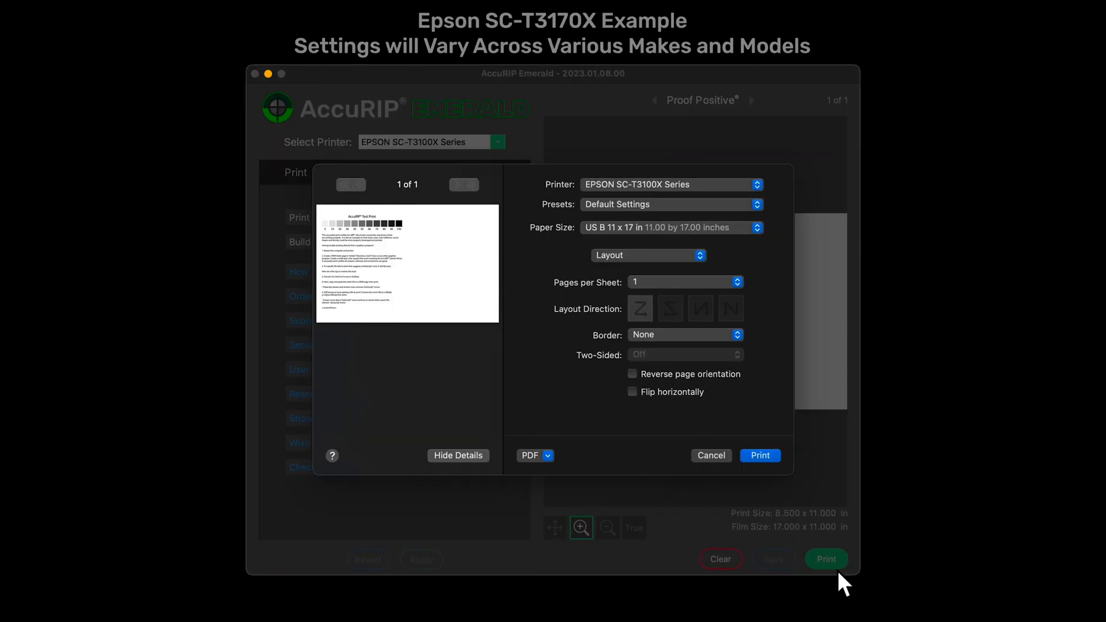
pyautogui.click(645, 256)
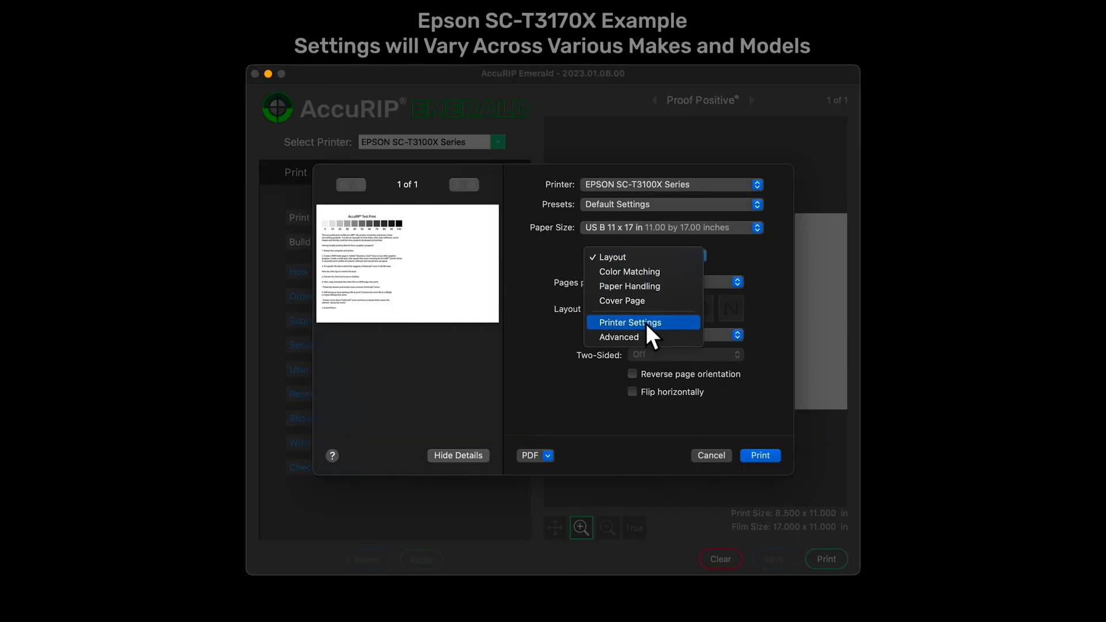
pyautogui.click(630, 321)
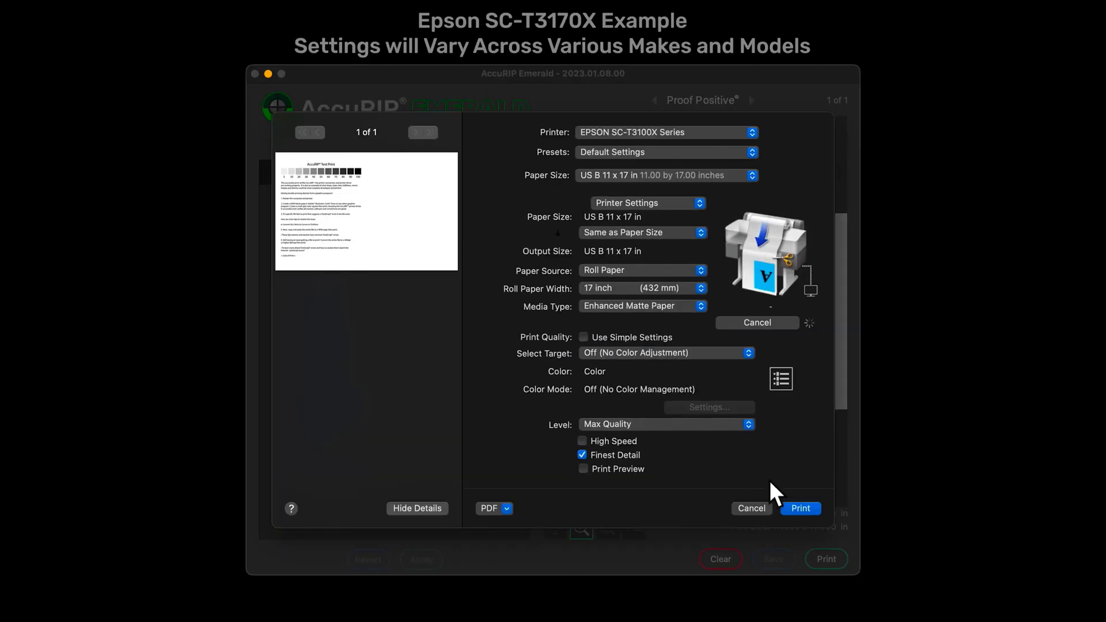